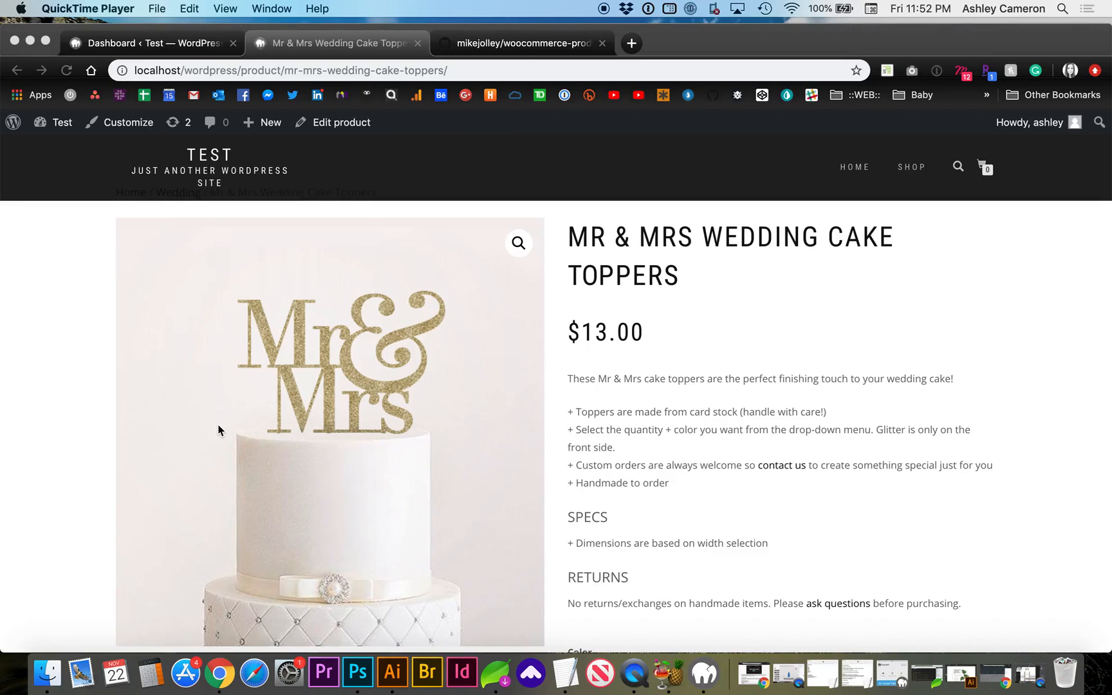
# Download the woocommerce-product-gift-wrap repository from GitHub as a ZIP via Clone or download
pyautogui.scroll(-3)
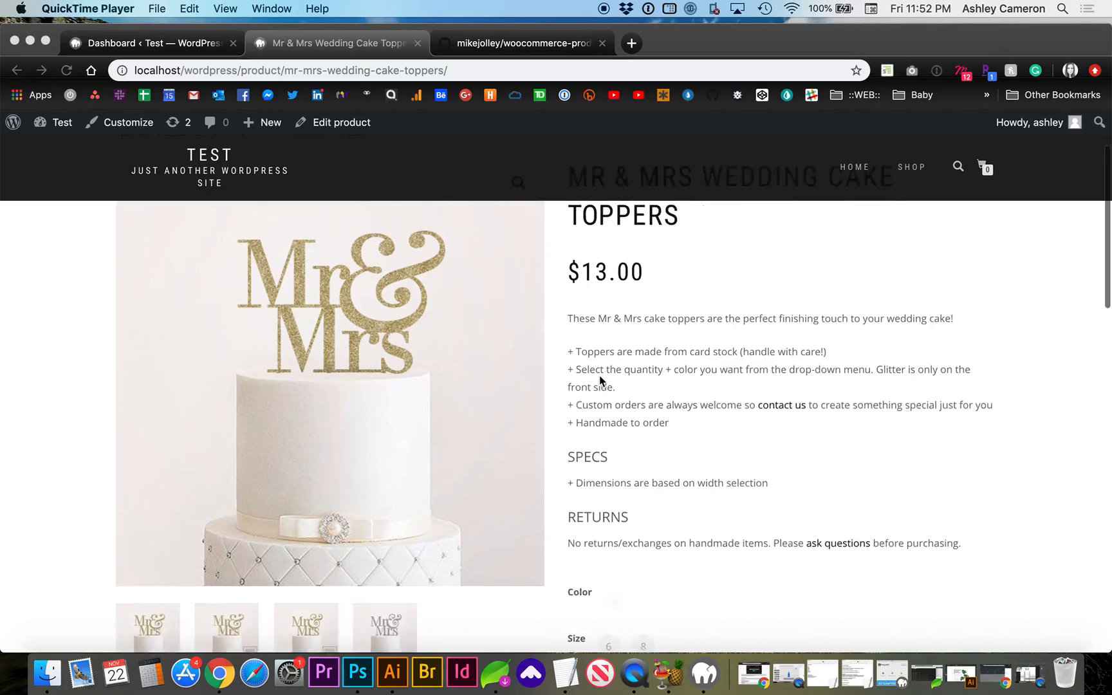
pyautogui.scroll(-3)
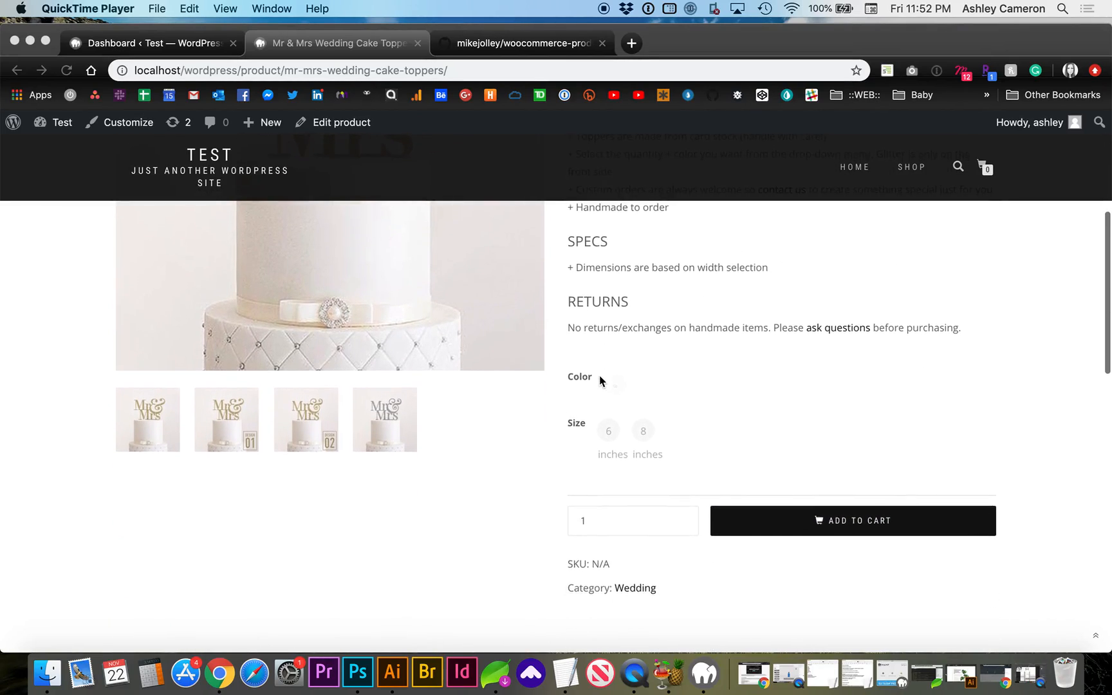
pyautogui.scroll(3)
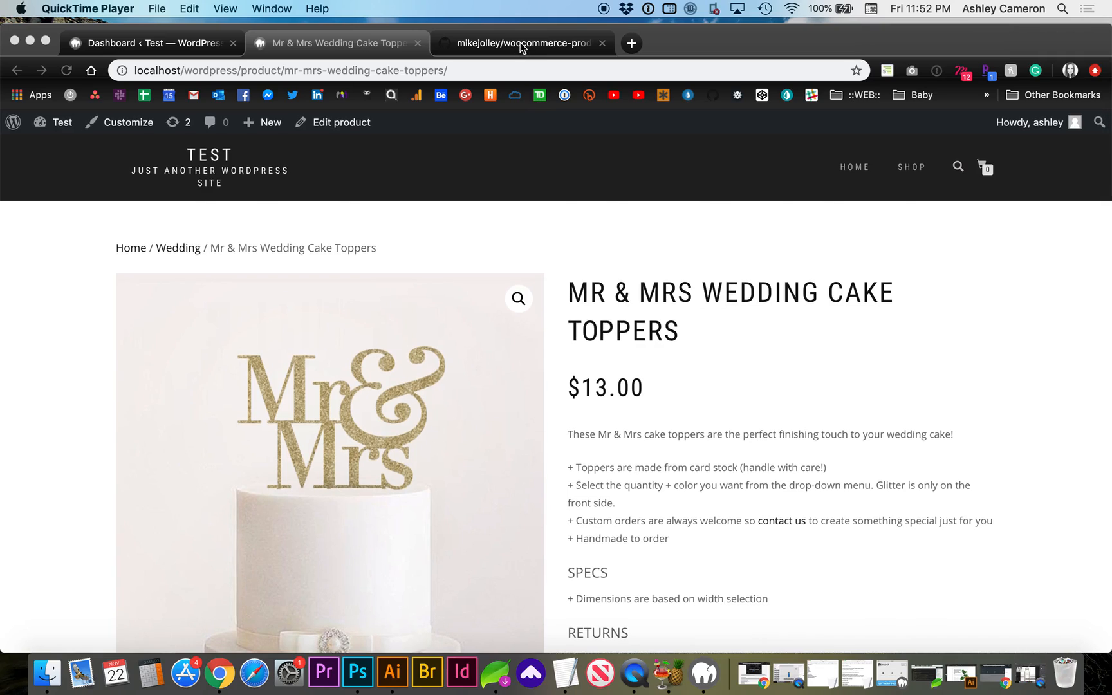
pyautogui.click(523, 42)
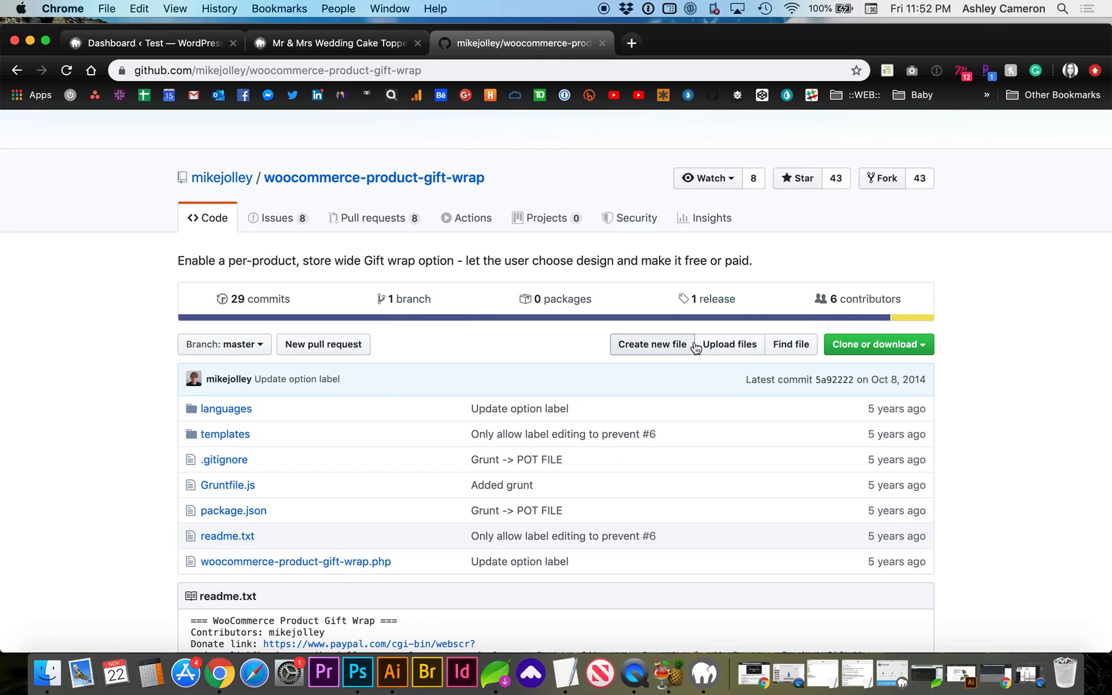
pyautogui.click(874, 344)
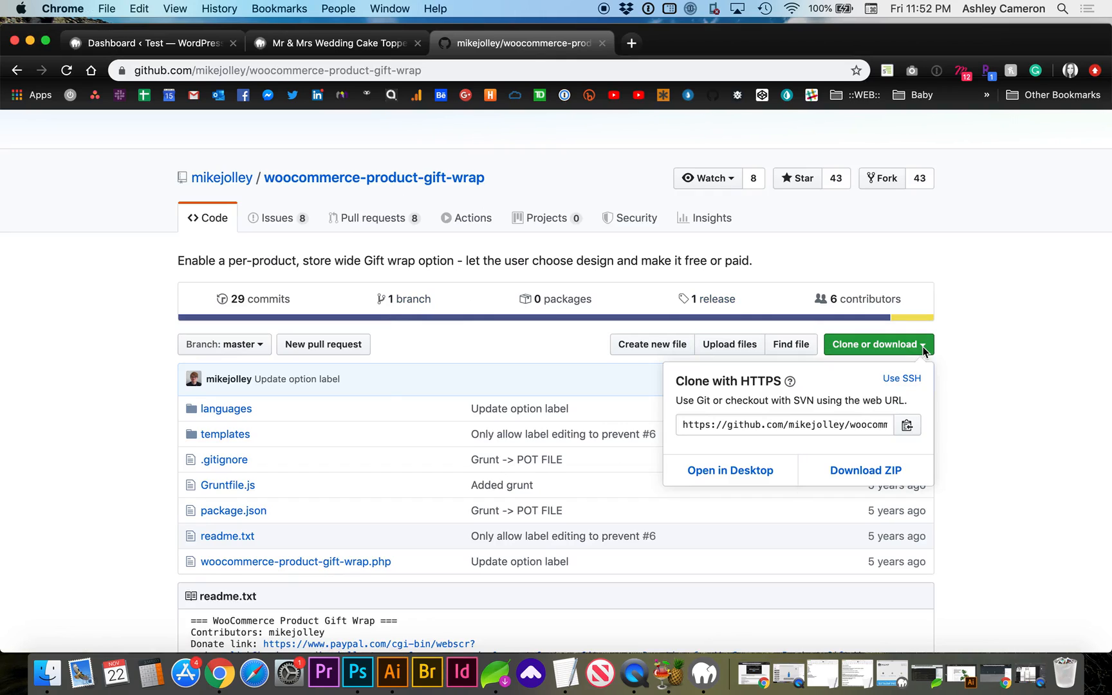
pyautogui.moveTo(865, 470)
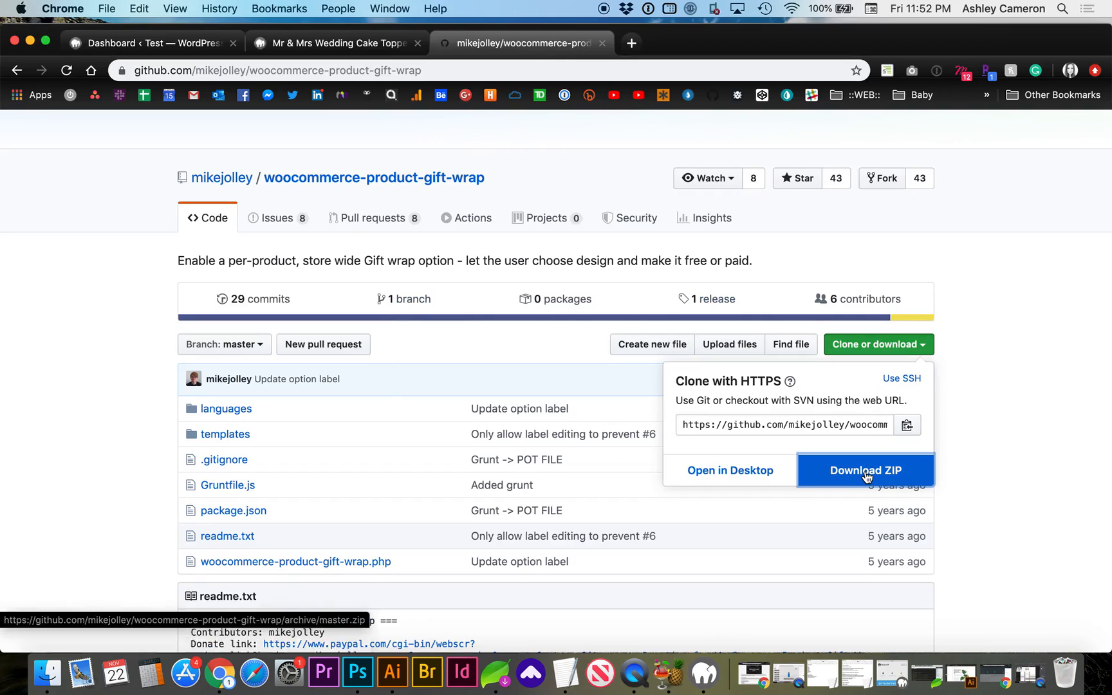
pyautogui.click(865, 470)
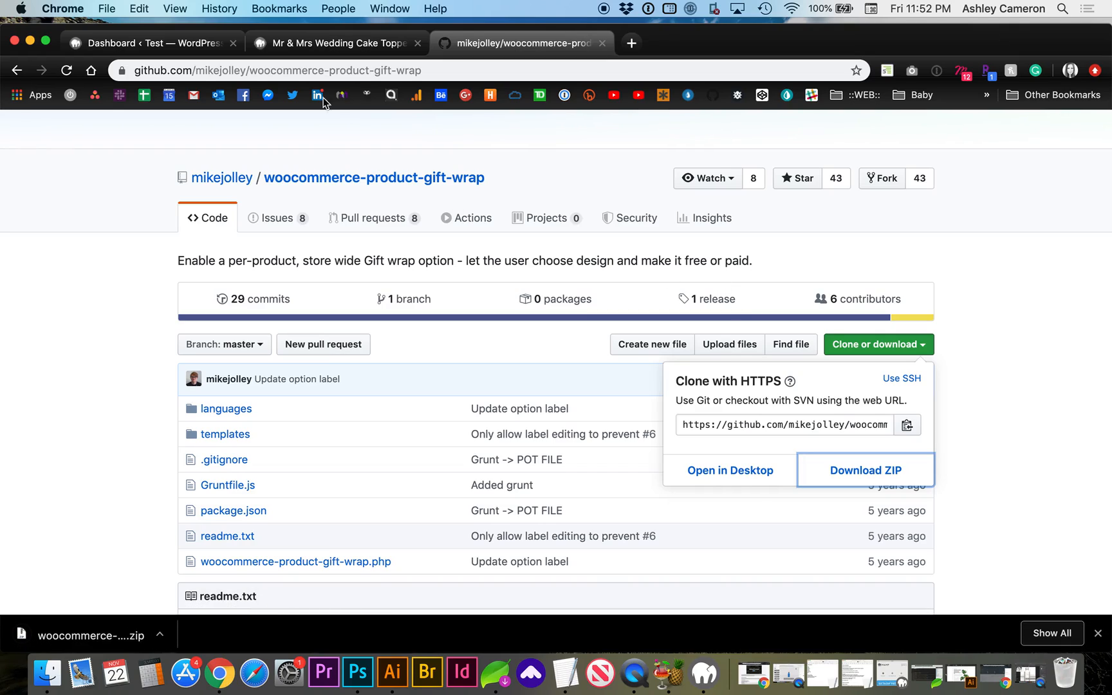
# Return to the WordPress dashboard and show Plugins > Installed Plugins
pyautogui.click(149, 43)
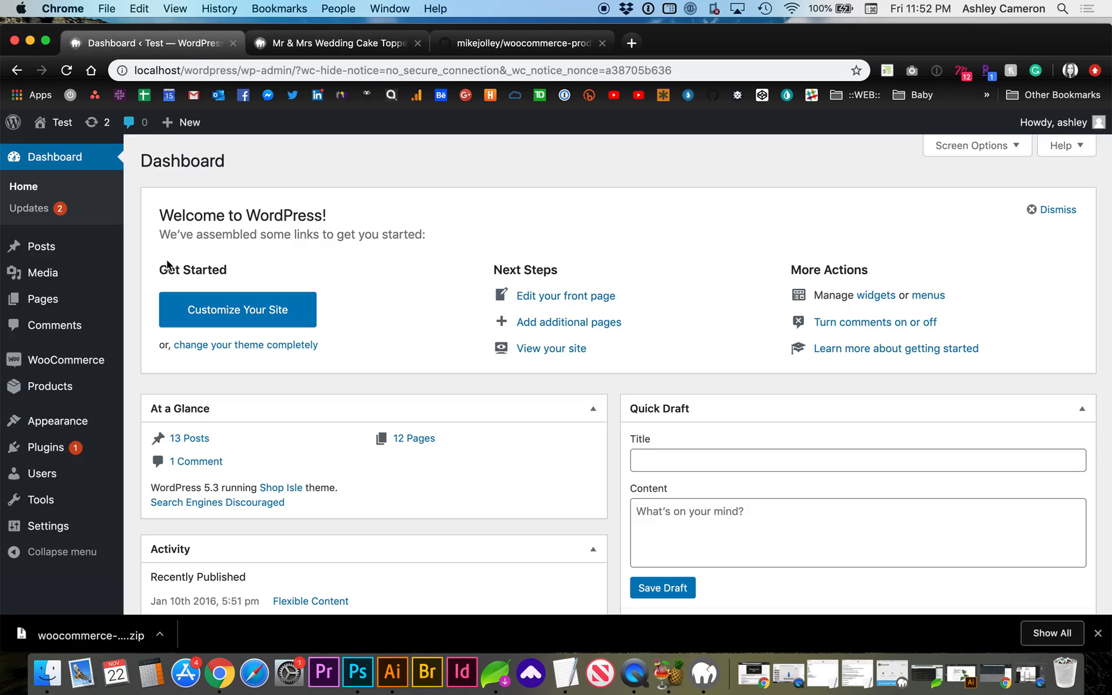
pyautogui.click(45, 447)
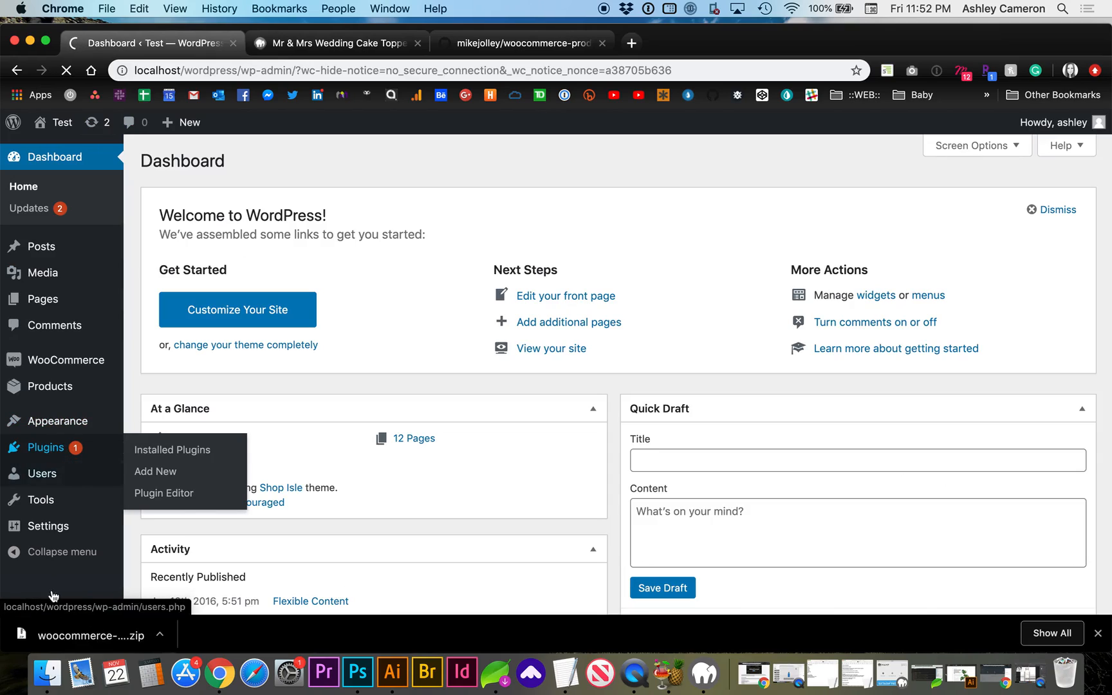
pyautogui.click(158, 636)
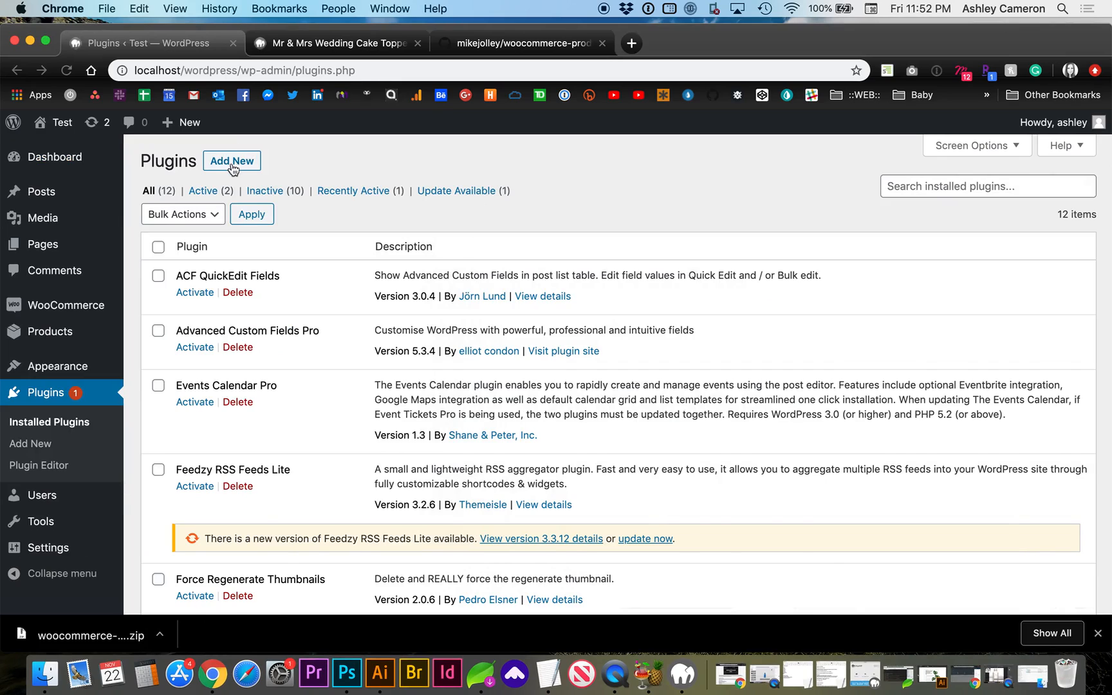
# Upload the downloaded gift wrap plugin ZIP and install it
pyautogui.click(232, 161)
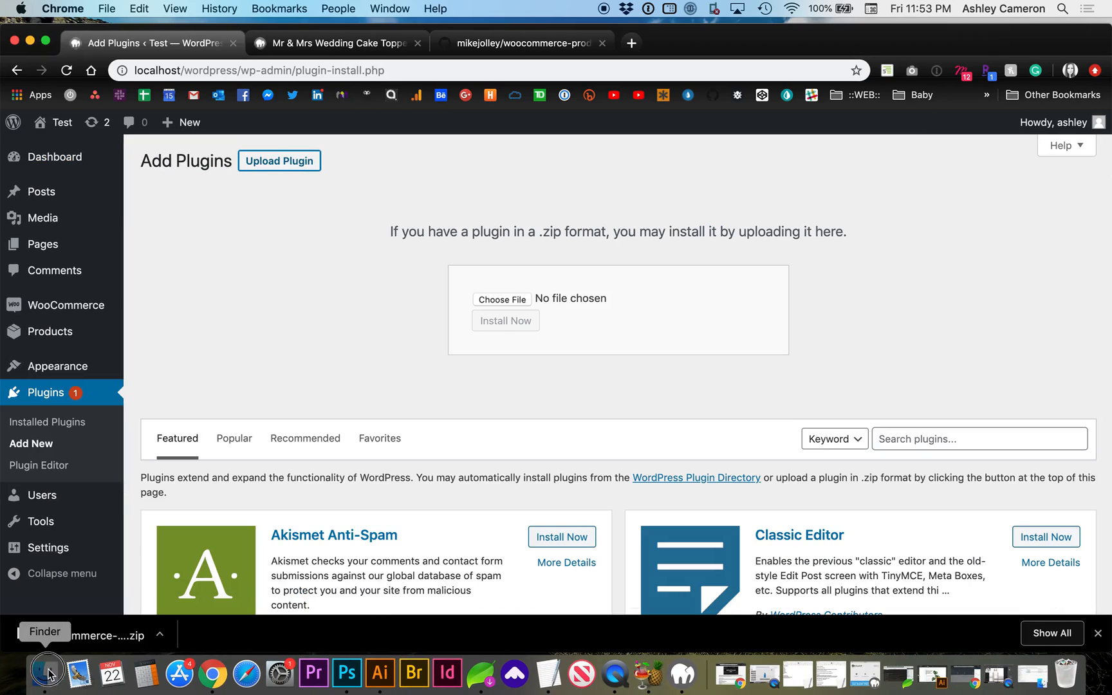
pyautogui.click(46, 669)
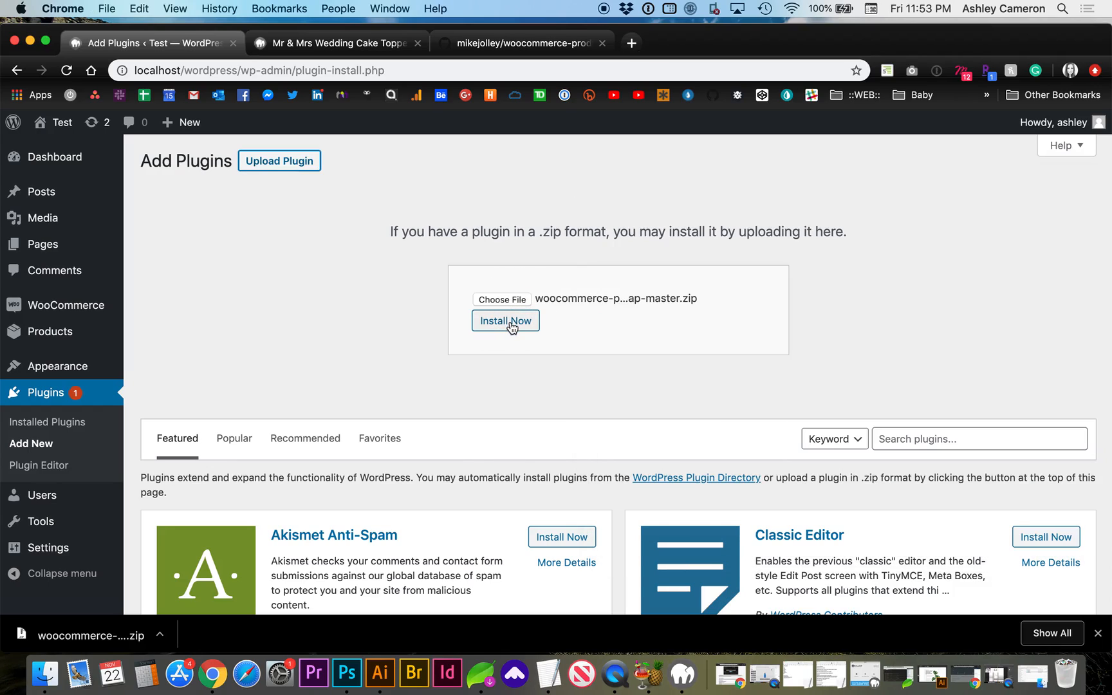
pyautogui.click(505, 320)
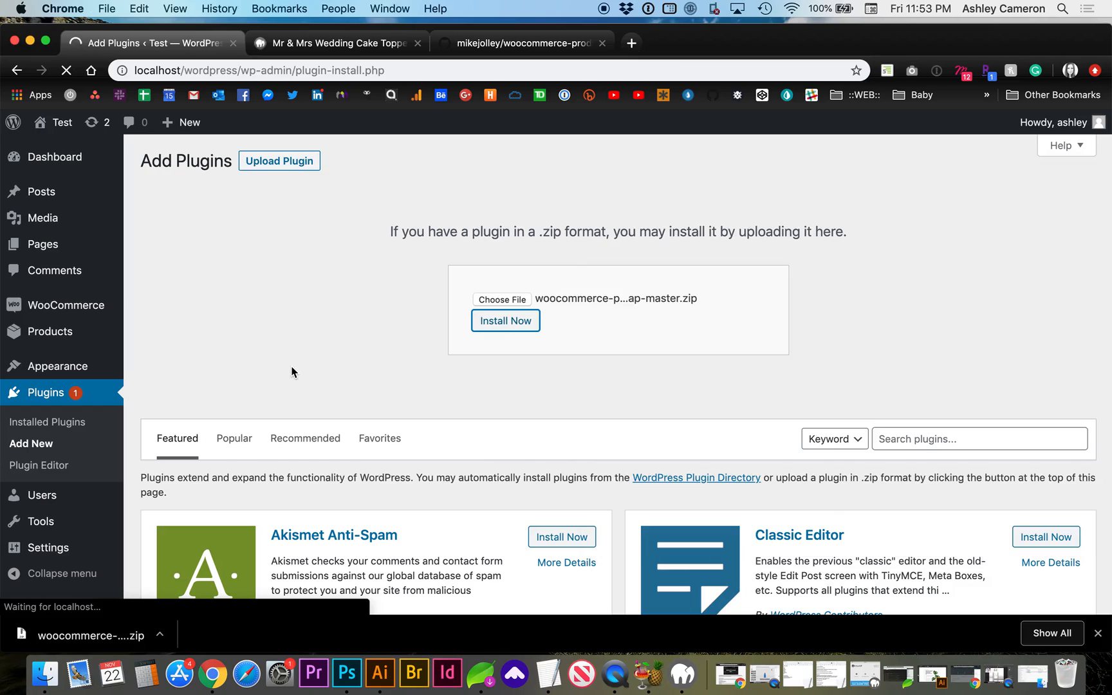
pyautogui.click(504, 321)
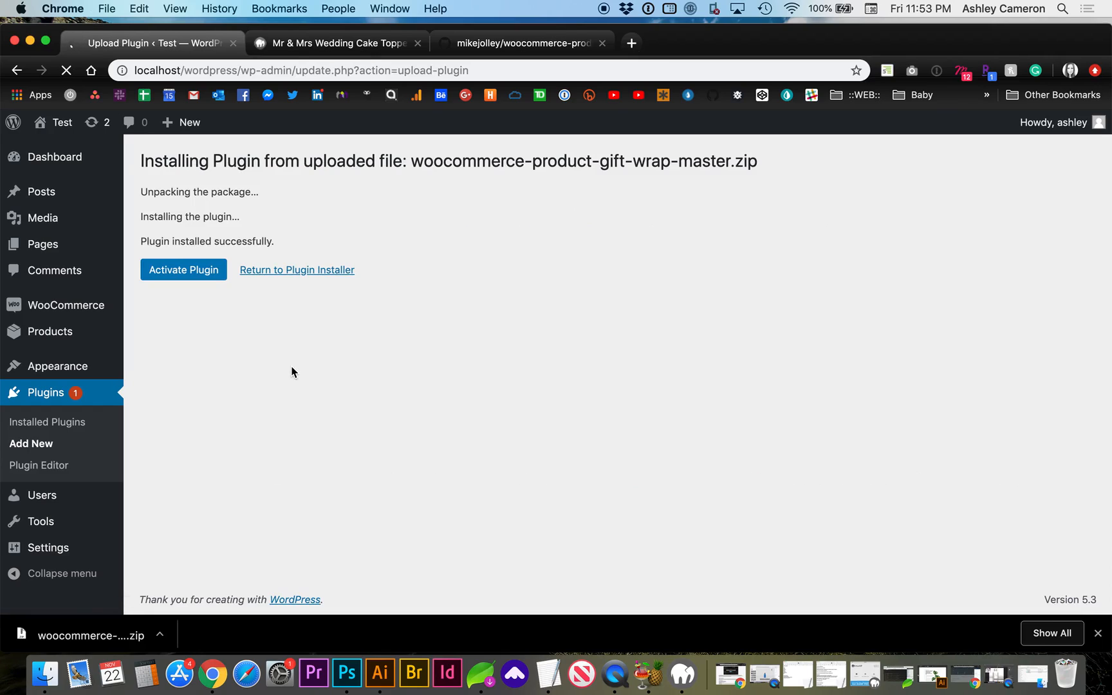
# Activate the newly installed gift wrapper plugin
pyautogui.click(183, 269)
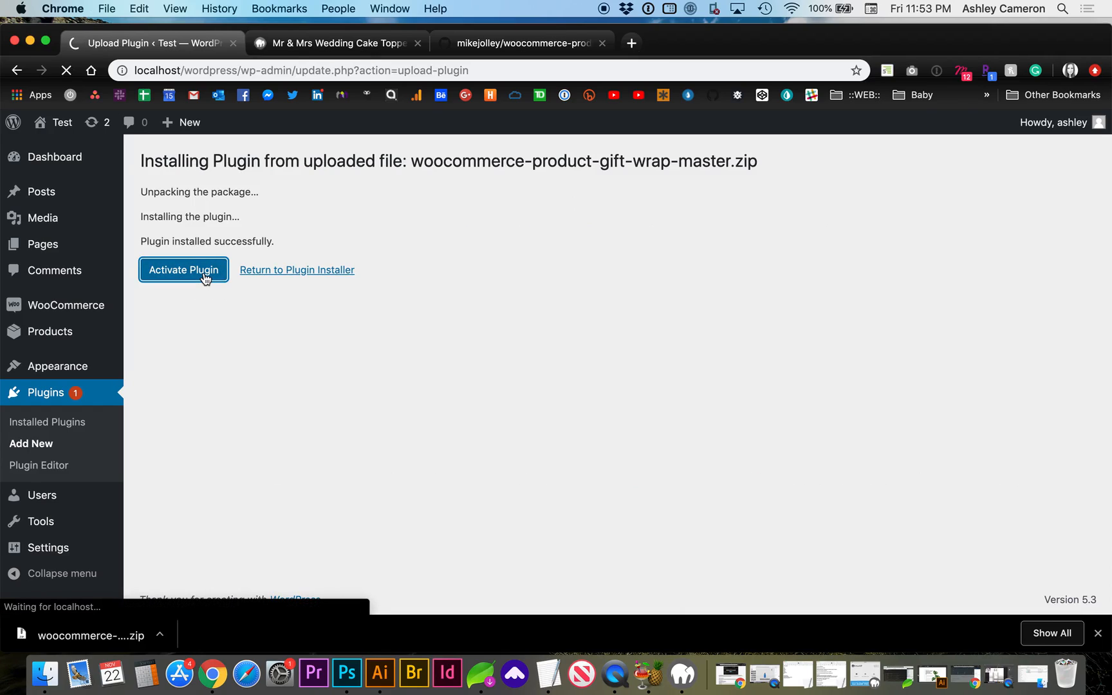
pyautogui.click(183, 269)
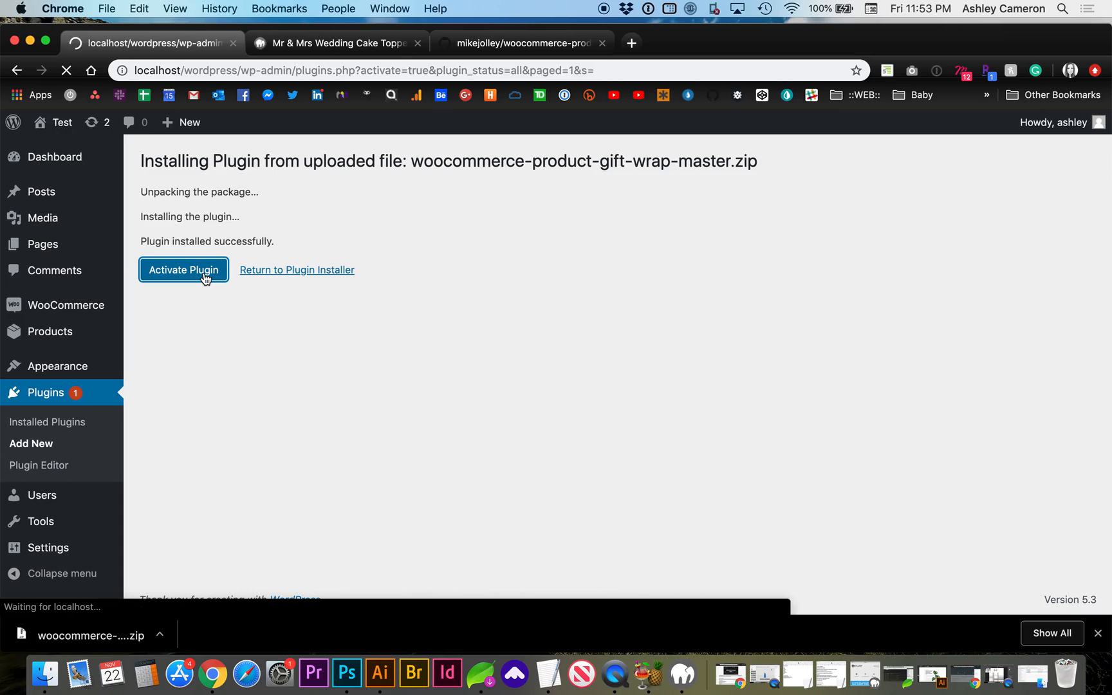
pyautogui.click(183, 269)
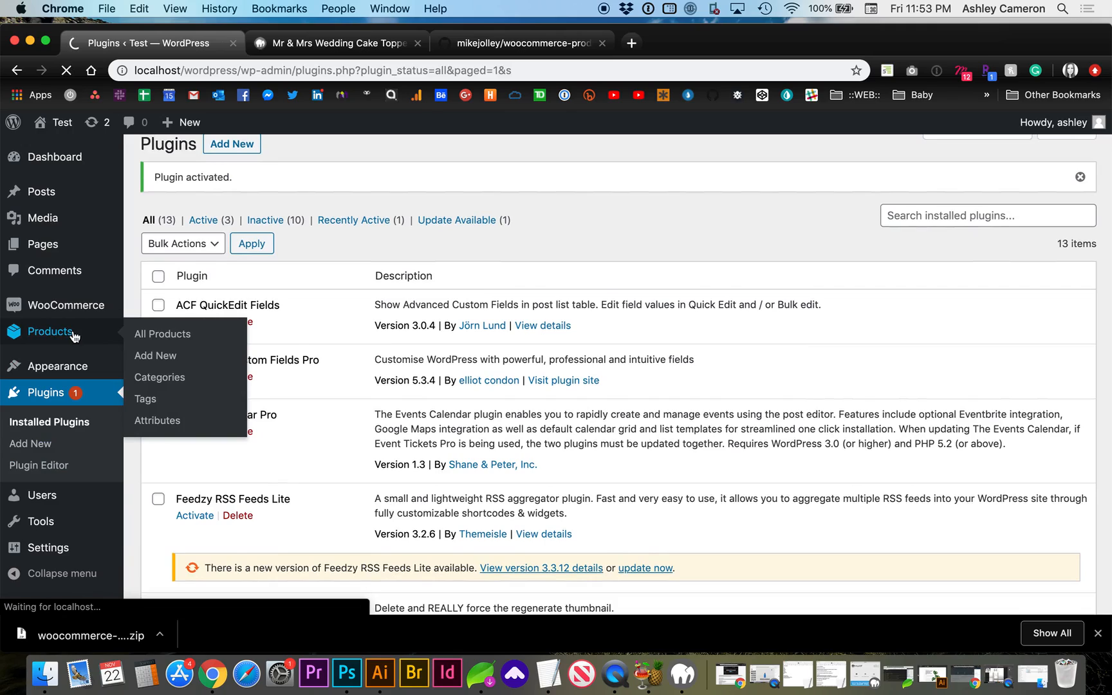
# Edit the Mr & Mrs Wedding Cake Toppers product and reveal its Product data box with the Gift Wrappable setting
pyautogui.click(162, 334)
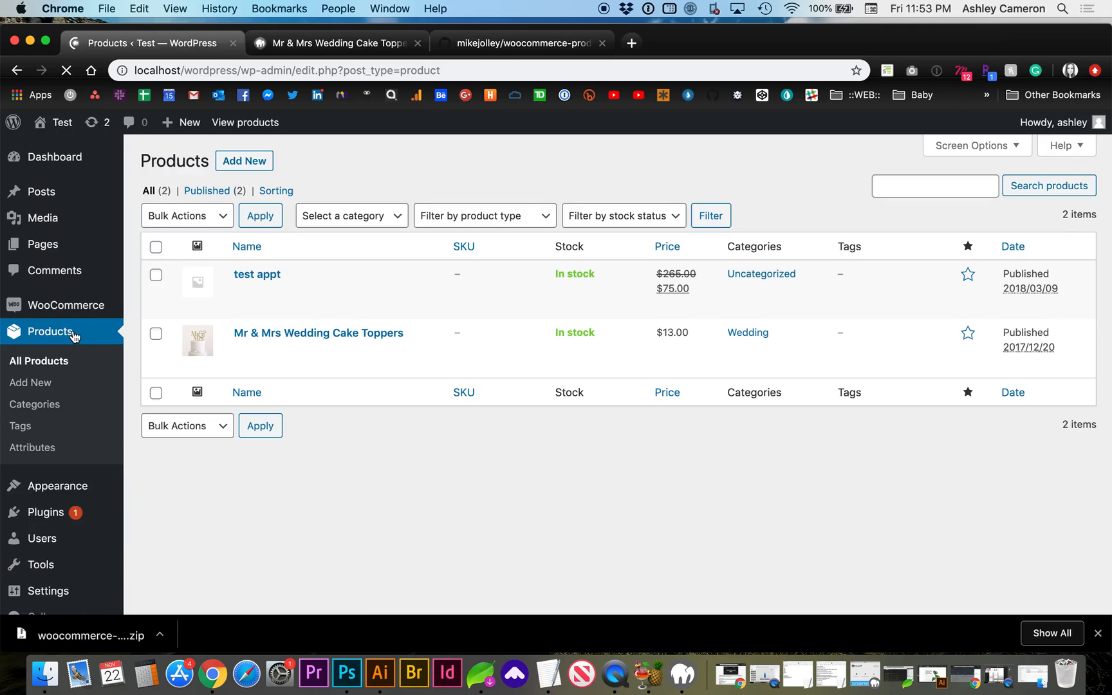
pyautogui.click(283, 349)
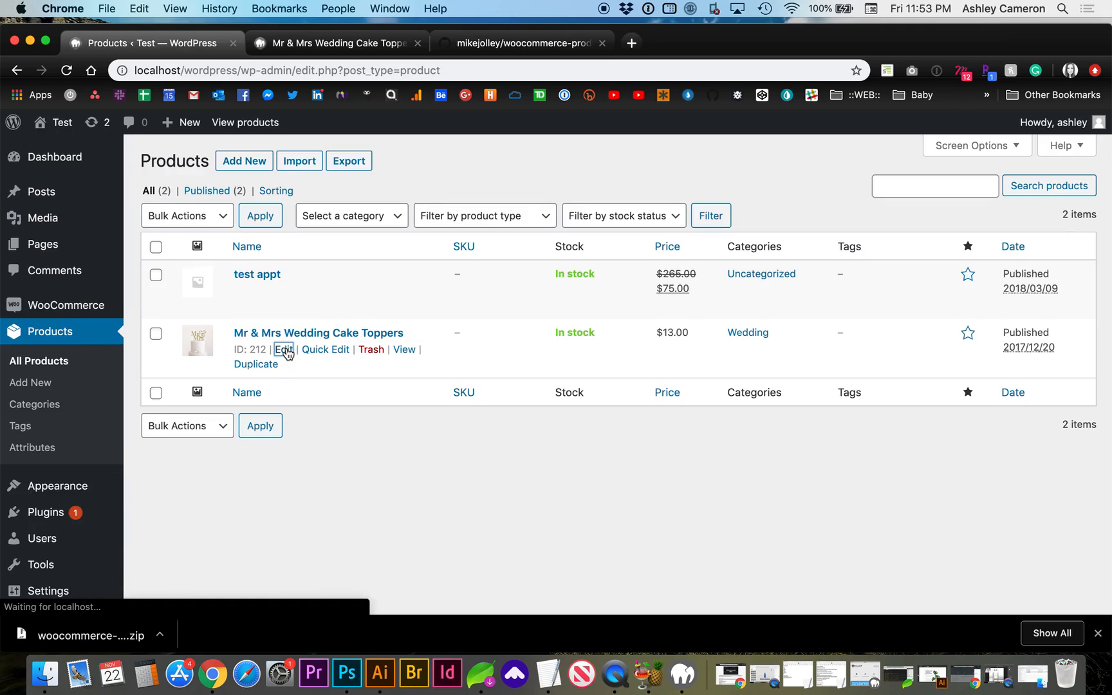
pyautogui.click(283, 349)
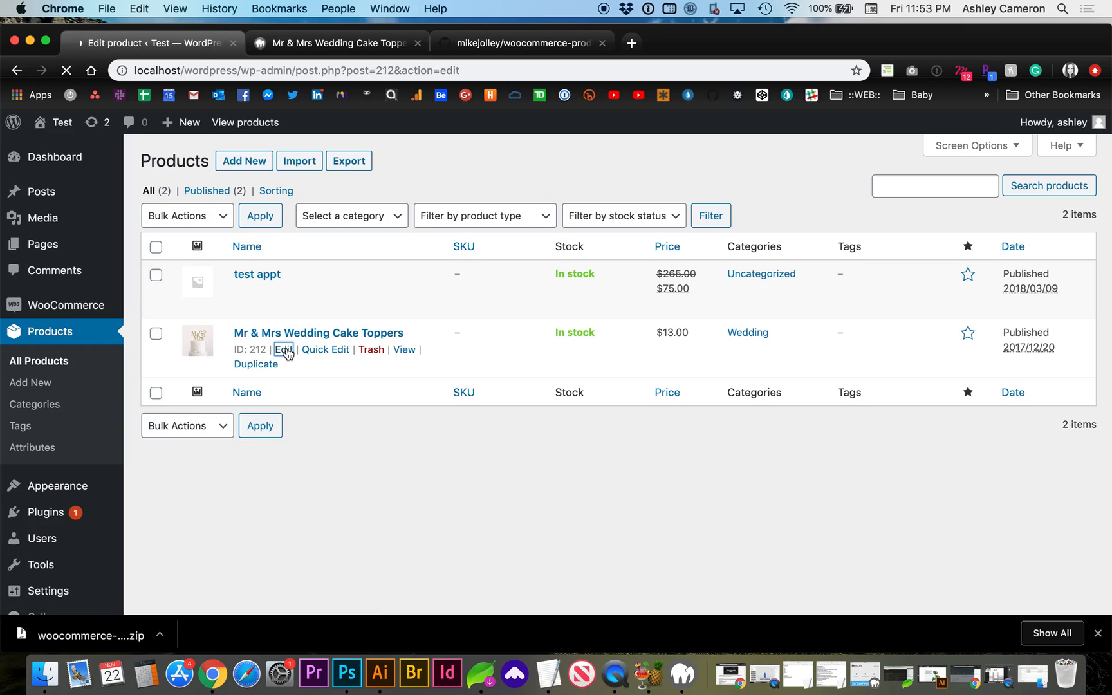
pyautogui.click(283, 349)
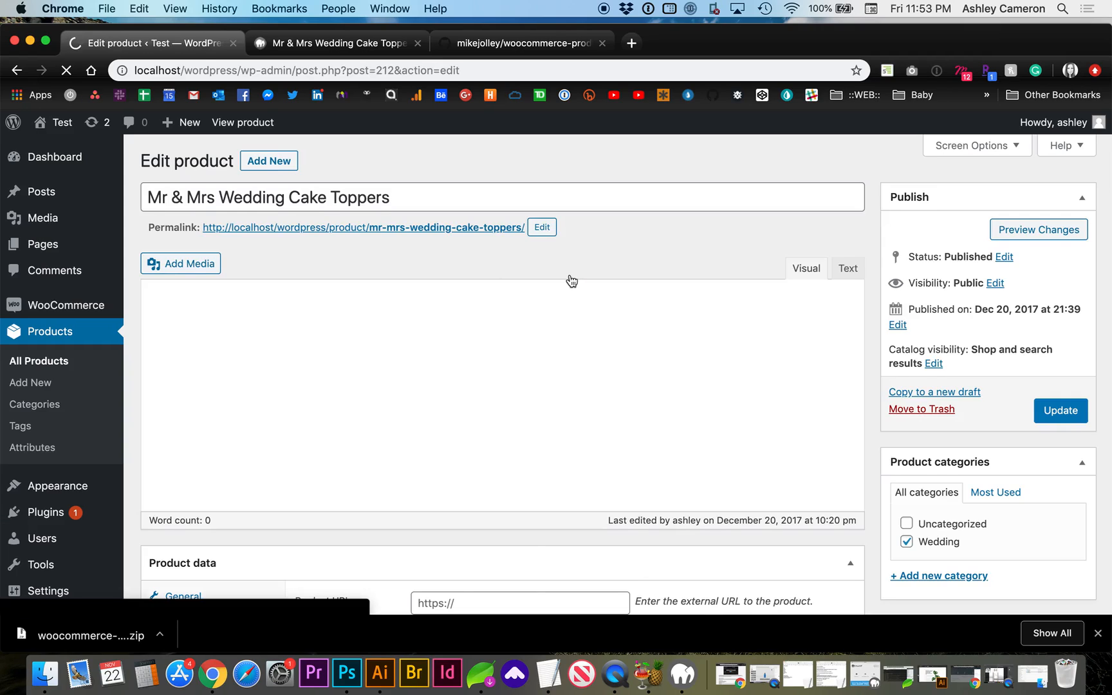
pyautogui.scroll(-3)
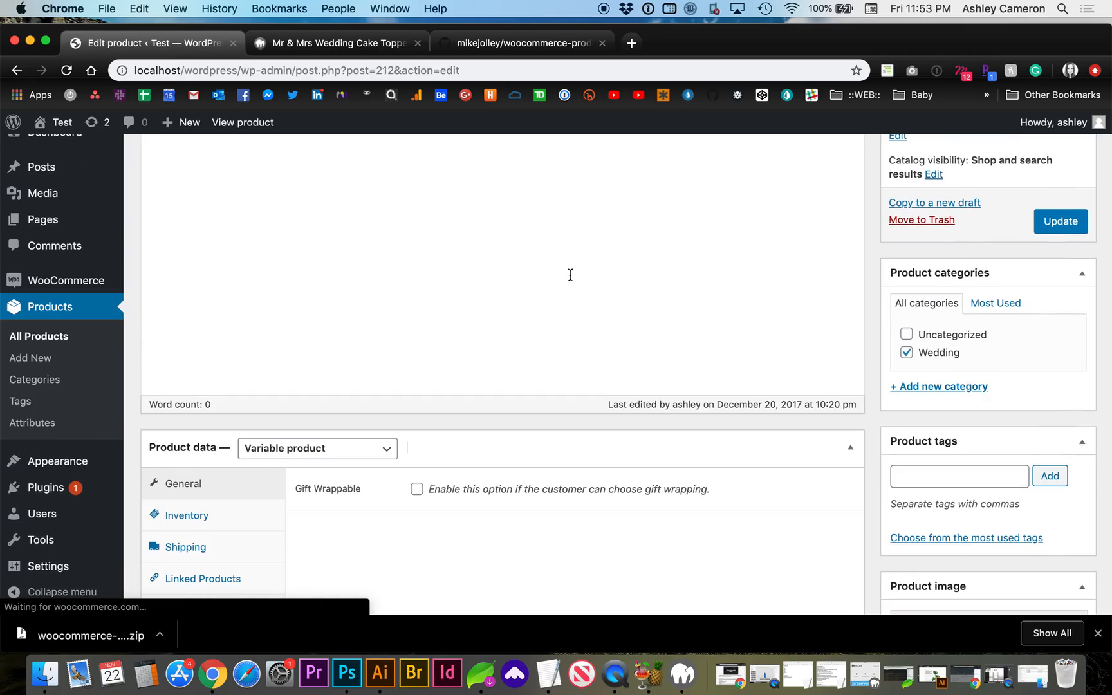
pyautogui.scroll(-3)
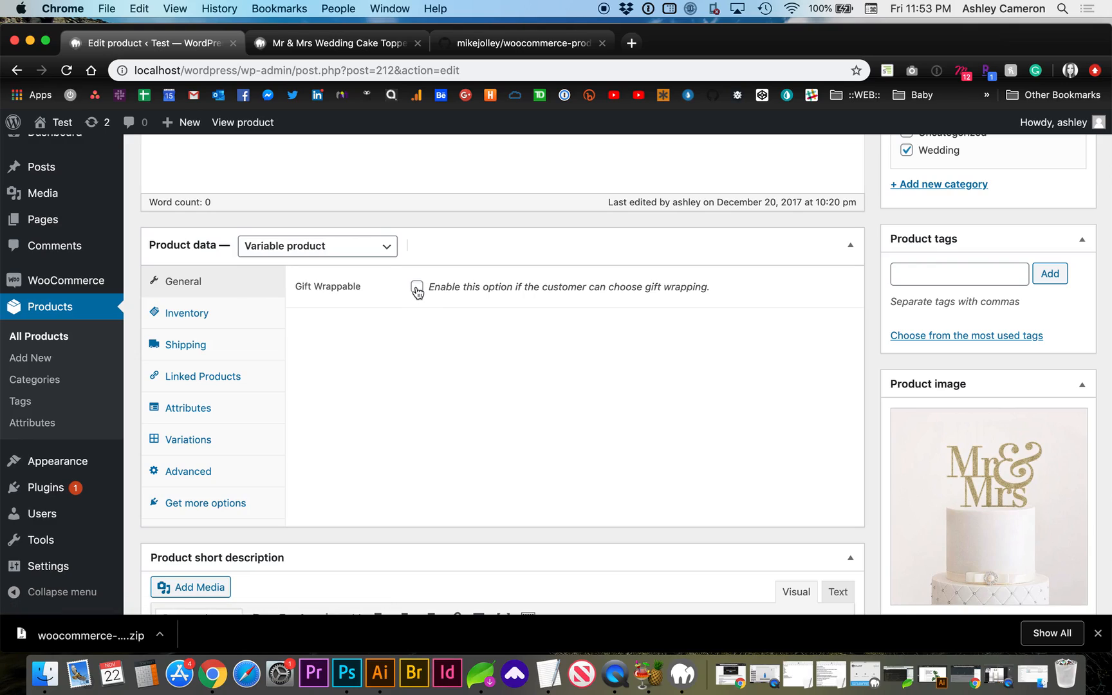
# Enable Gift Wrappable with a 2.99 Gift Wrap Cost and update the product
pyautogui.click(417, 287)
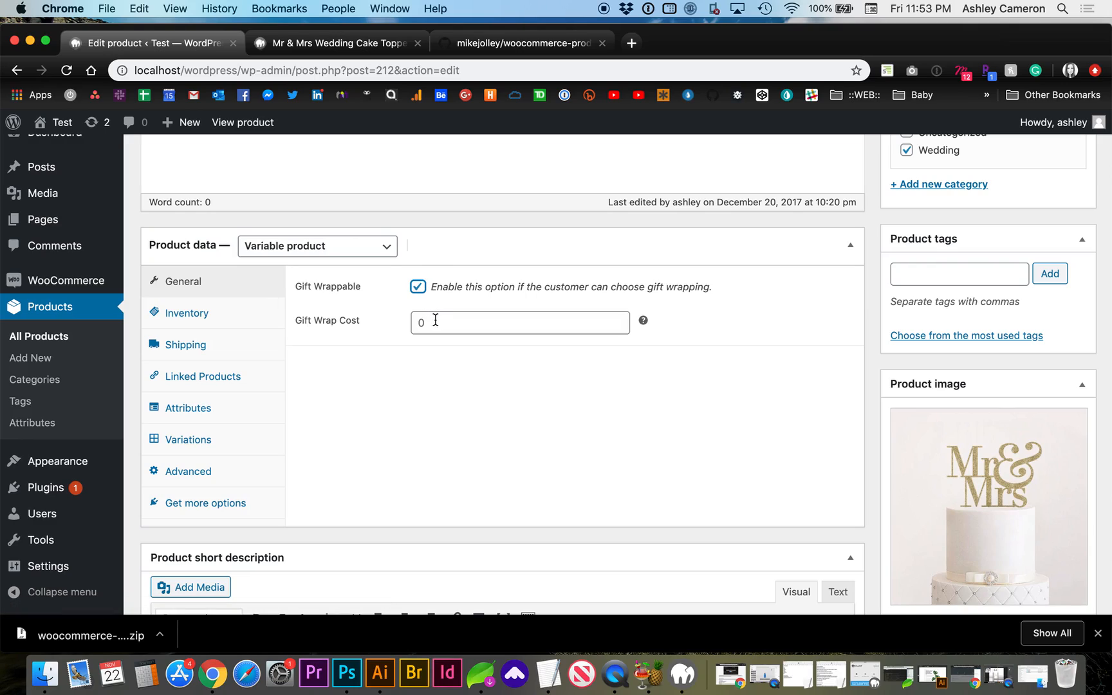
pyautogui.click(519, 322)
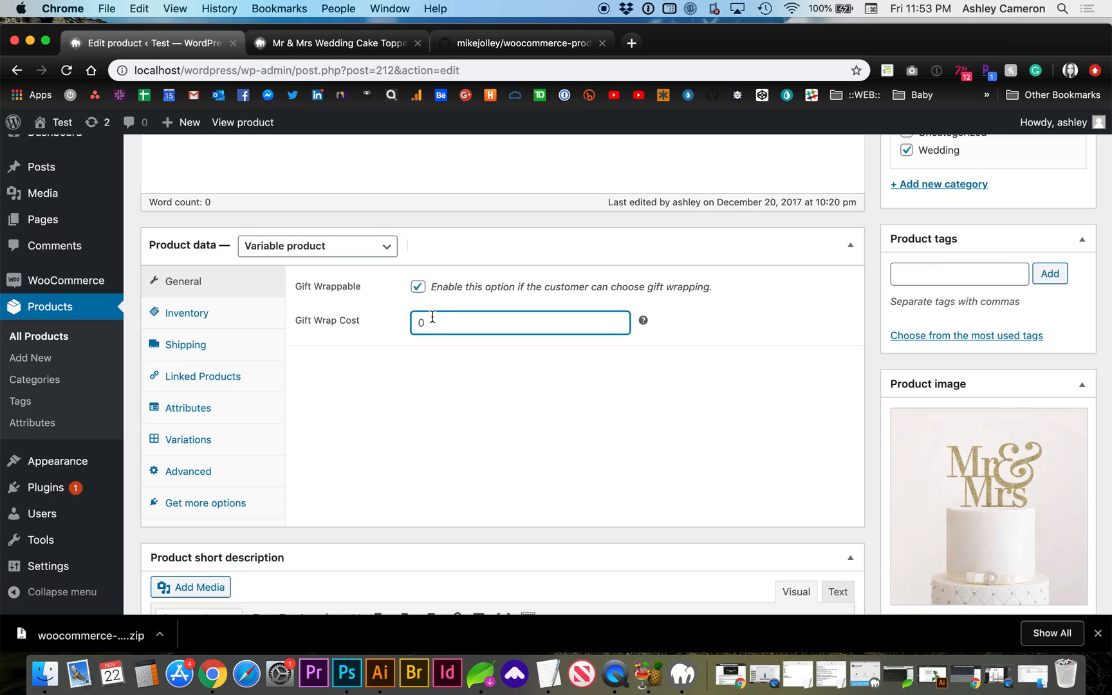
pyautogui.write('2.99')
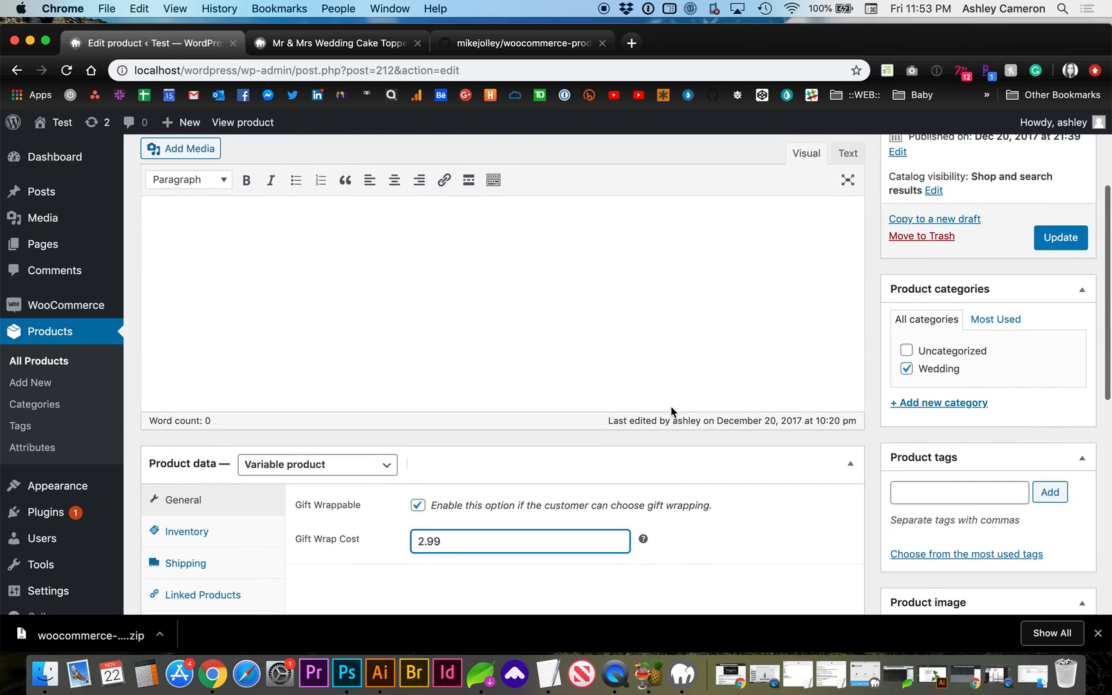
pyautogui.click(1059, 238)
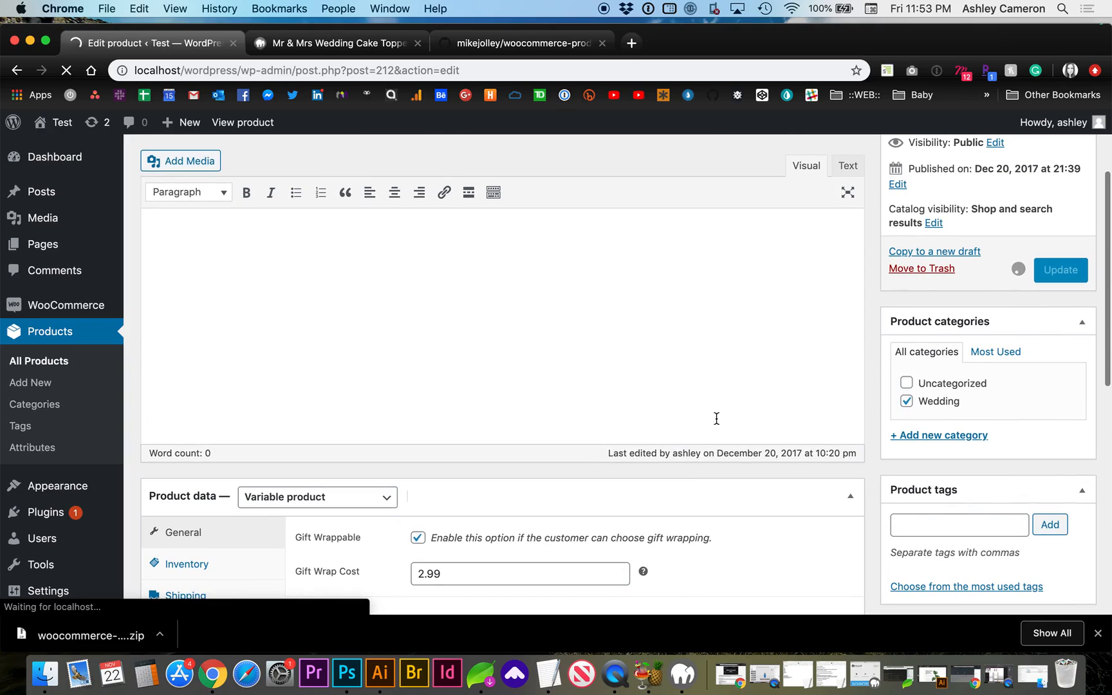
pyautogui.click(1060, 270)
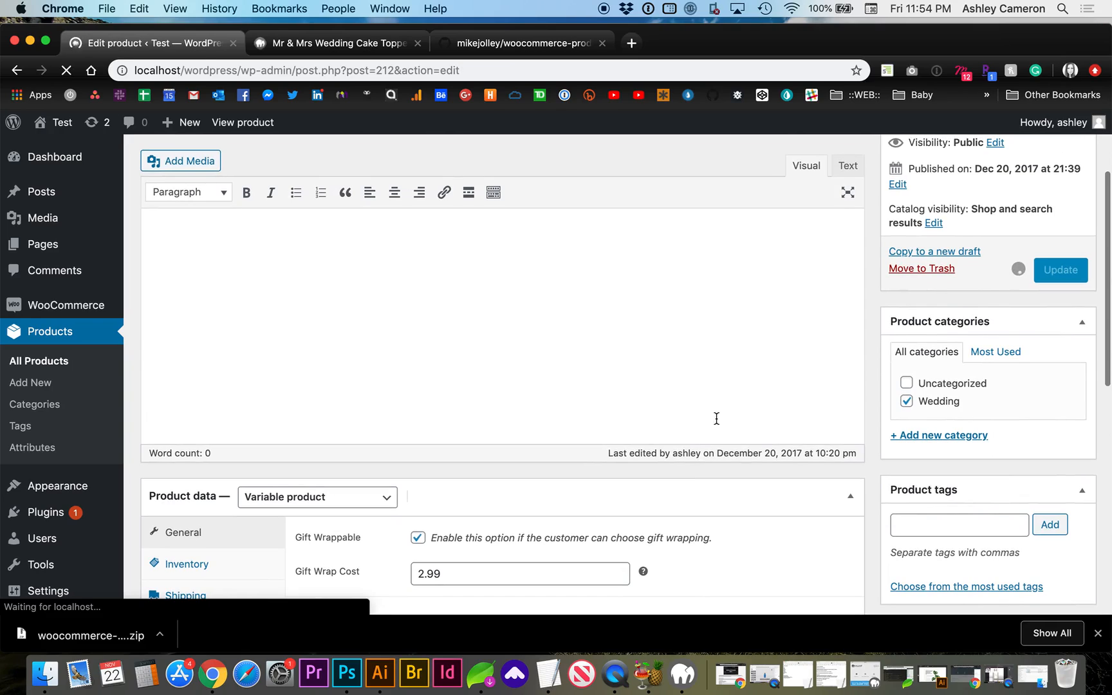
pyautogui.click(1059, 270)
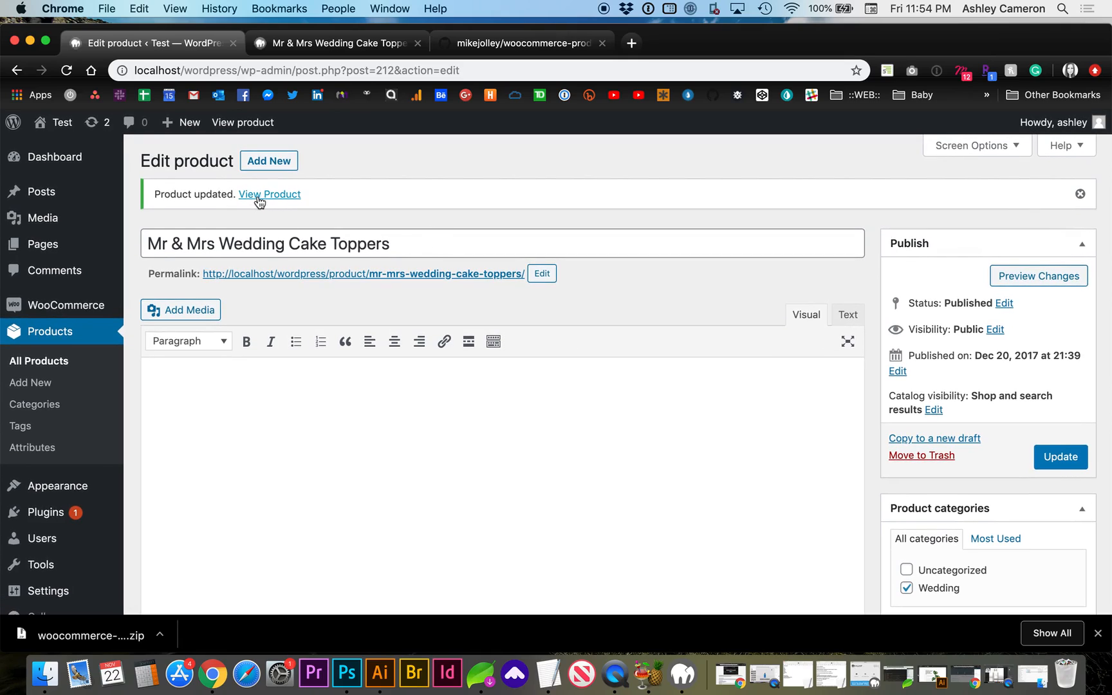
# View the live cake toppers page showing the 'Gift wrap this item for $2.99' checkbox
pyautogui.click(269, 193)
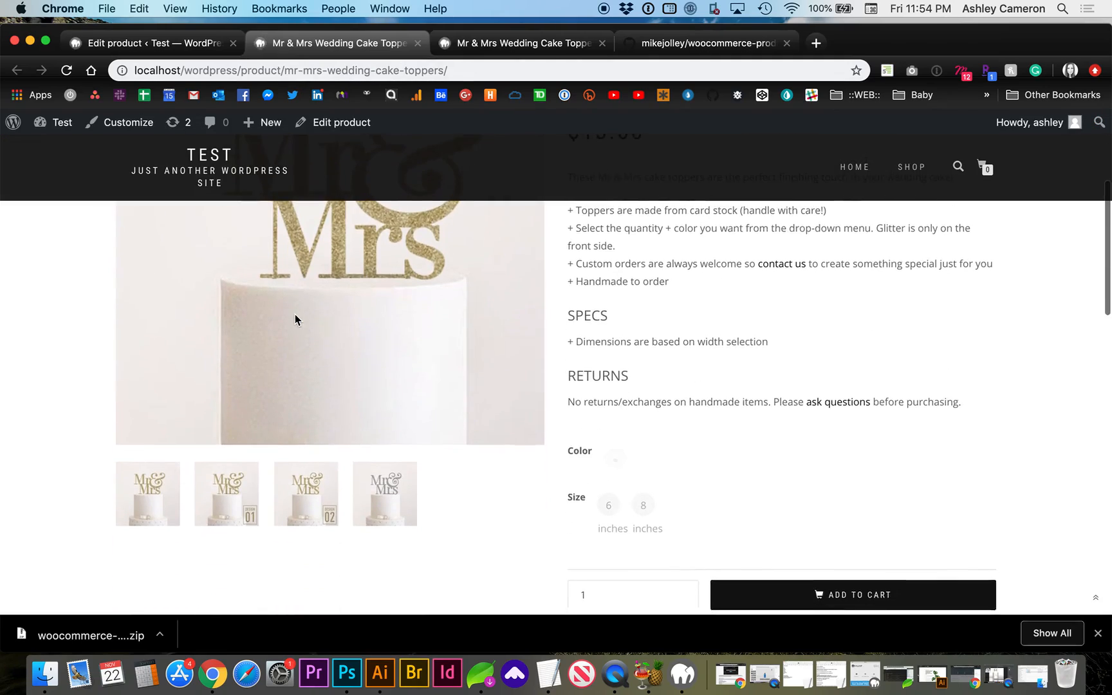
pyautogui.scroll(-3)
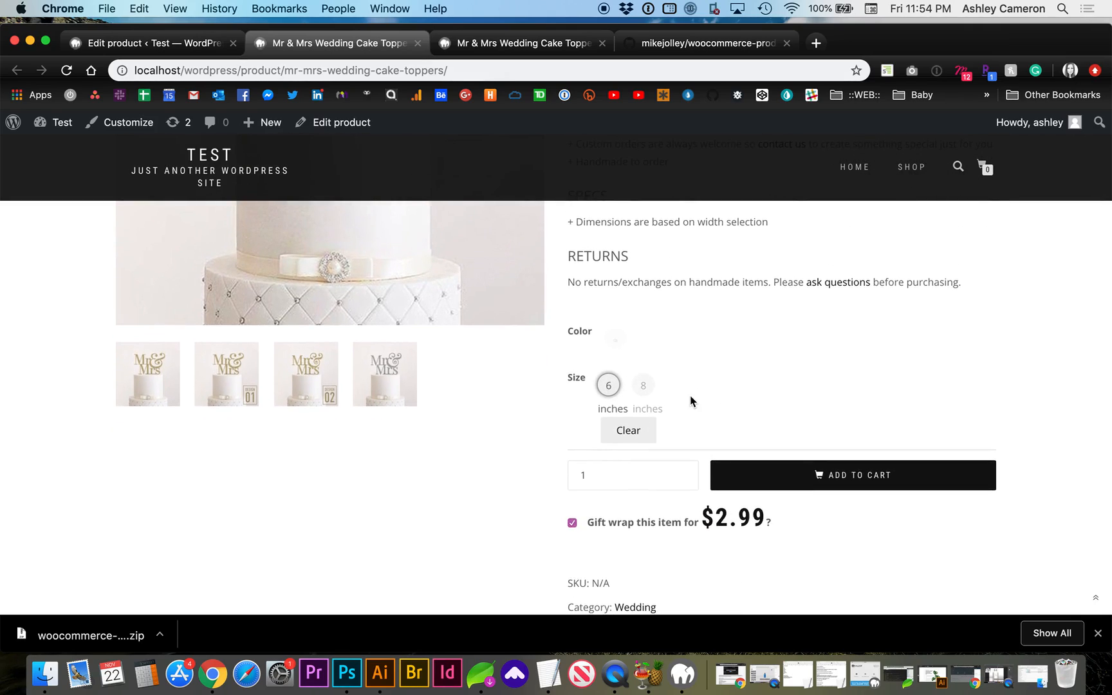
pyautogui.scroll(-3)
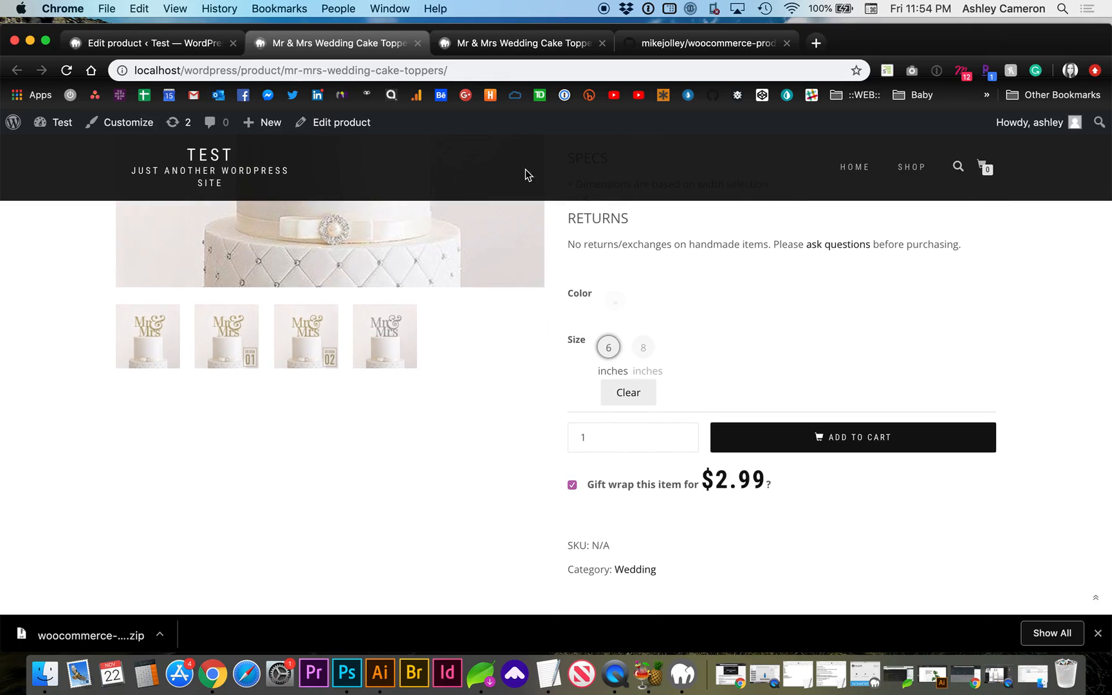
pyautogui.moveTo(318, 424)
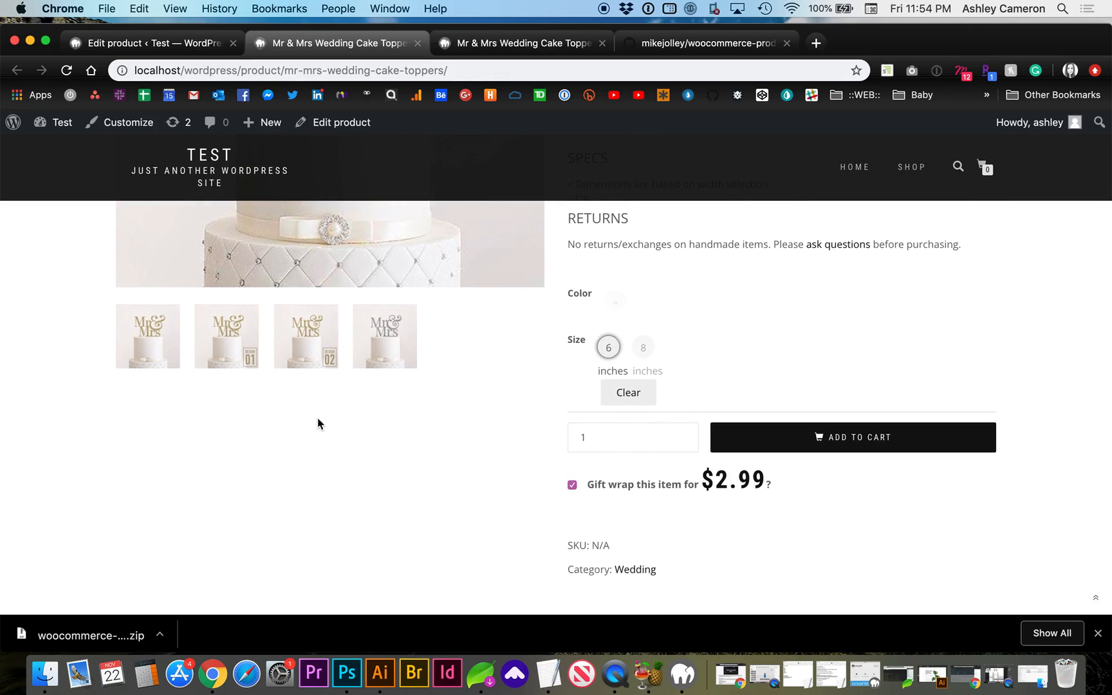